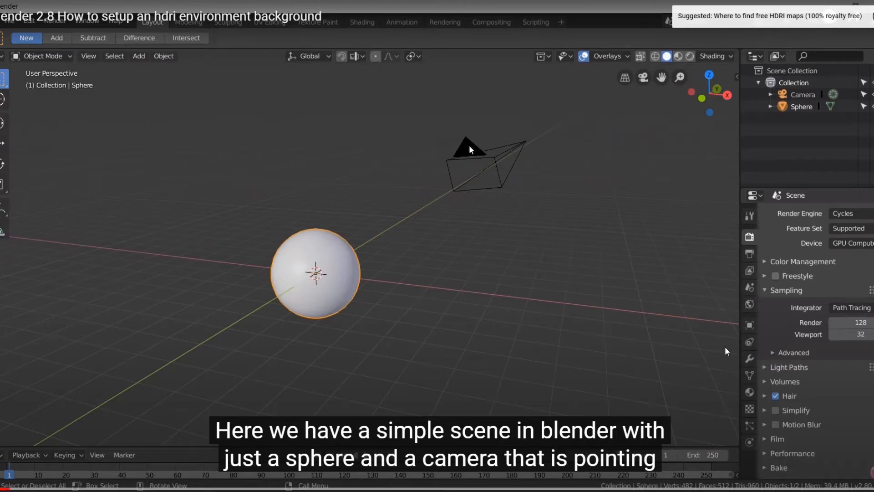
Select the camera and switch the viewport to Rendered shading, showing the dark unlit sphere
click(643, 77)
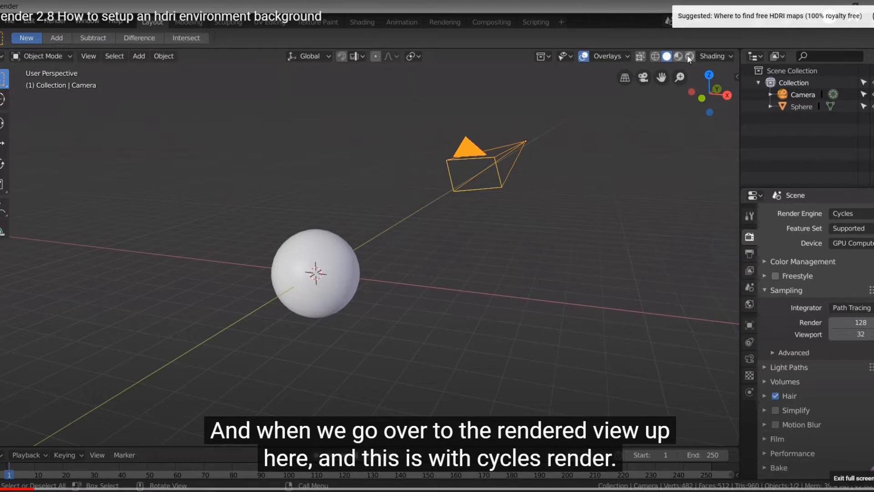
click(675, 56)
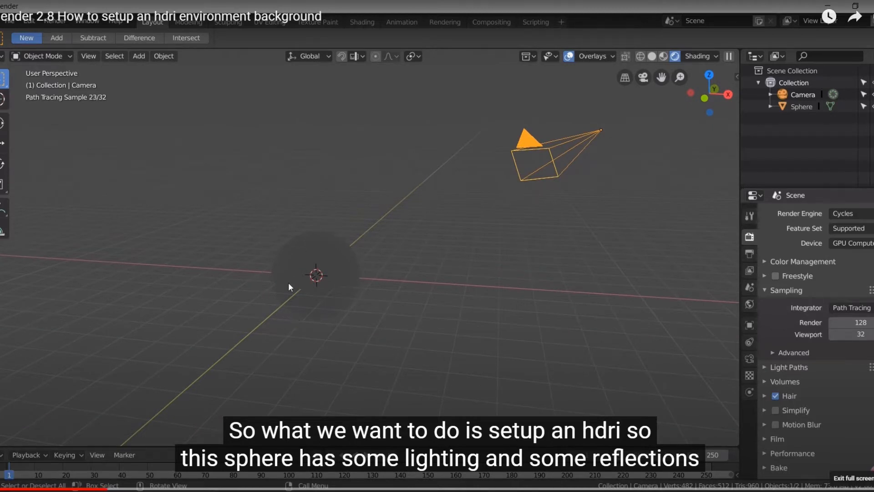
mouse_move(341, 228)
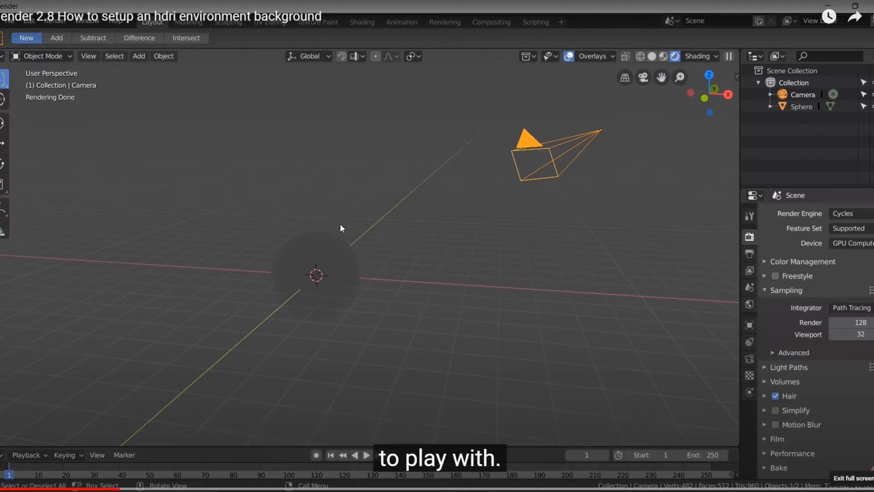
mouse_move(361, 22)
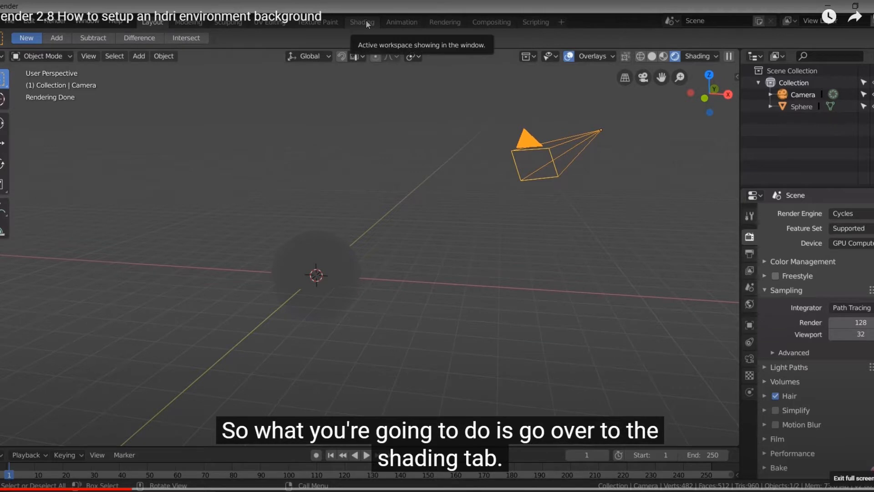
In the Shading workspace, show the World node tree and delete its Background node
click(361, 22)
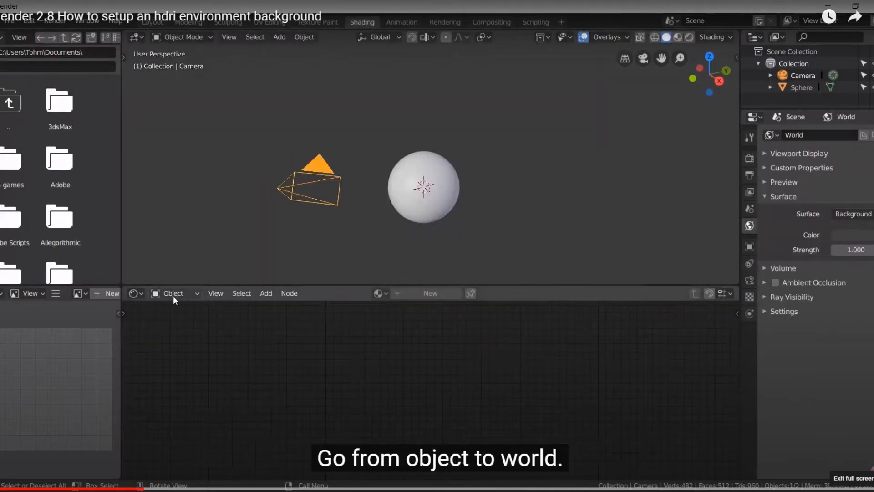
click(173, 292)
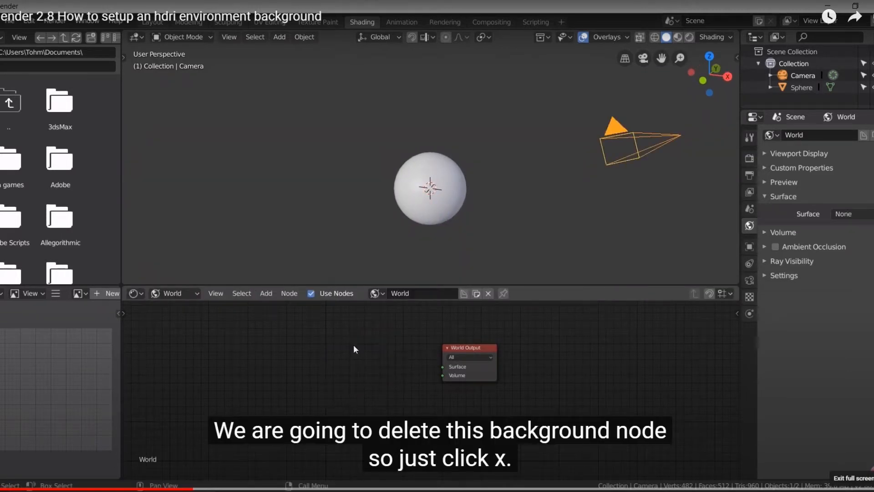
key(shift+a)
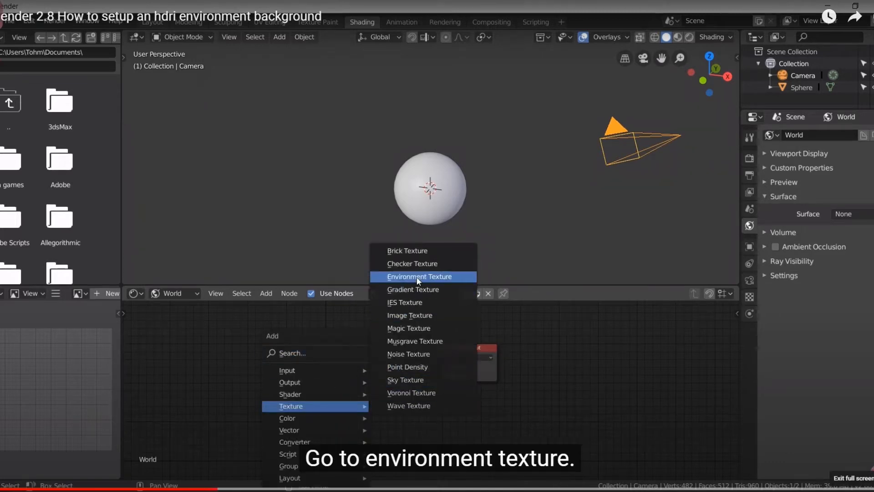
Add an Environment Texture node feeding World Output and browse for its image
click(419, 277)
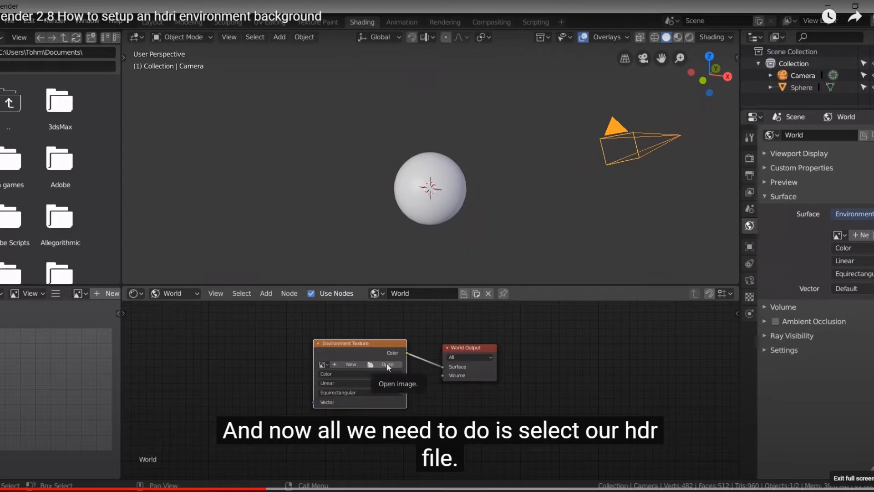
click(387, 365)
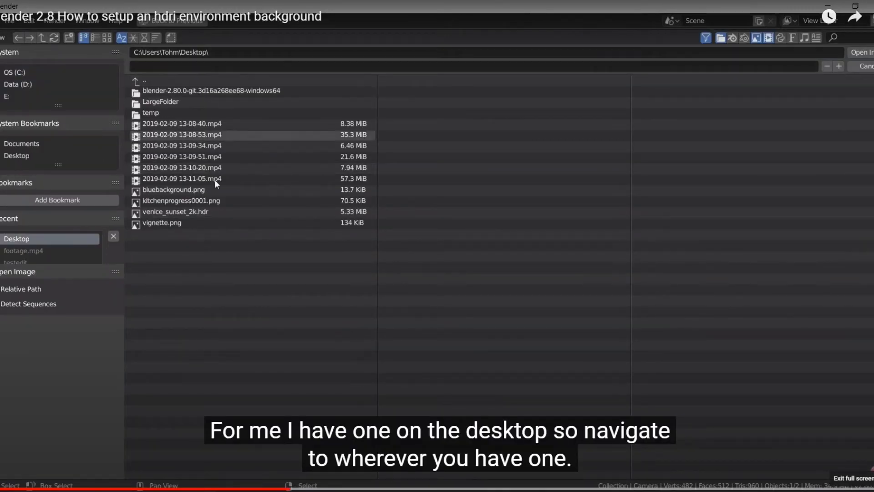
Load venice_sunset_2k.hdr from the Desktop into the Environment Texture node
double_click(175, 211)
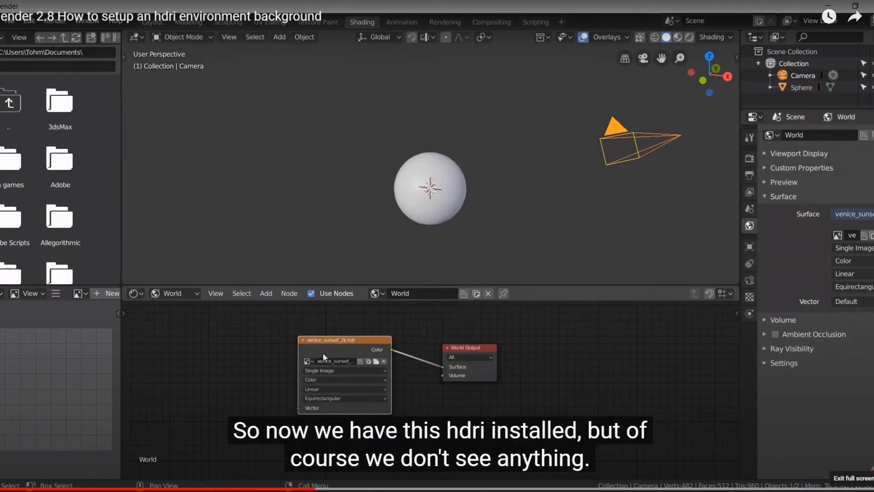
mouse_move(496, 202)
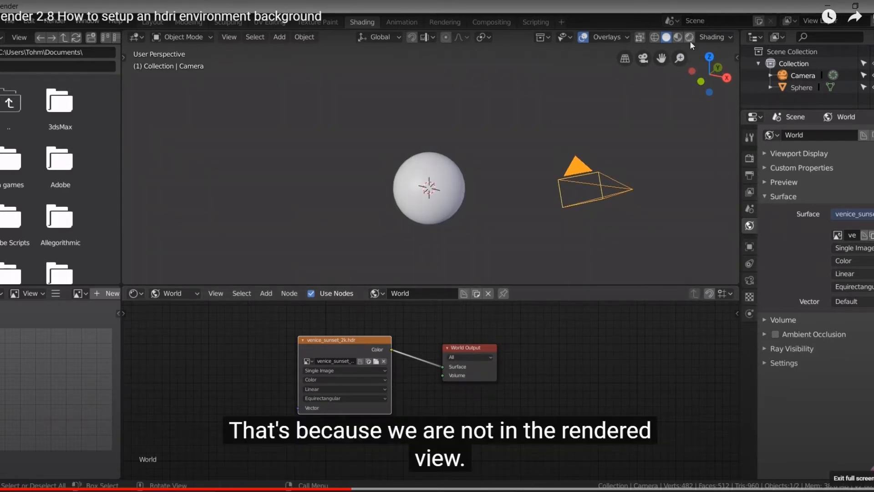
Preview the Venice HDRI lighting in Rendered shading and select the sphere
click(689, 37)
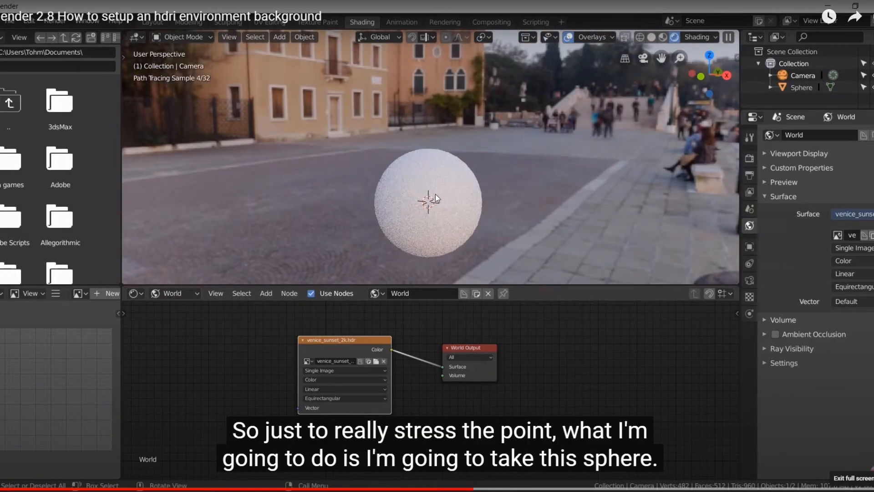
click(429, 201)
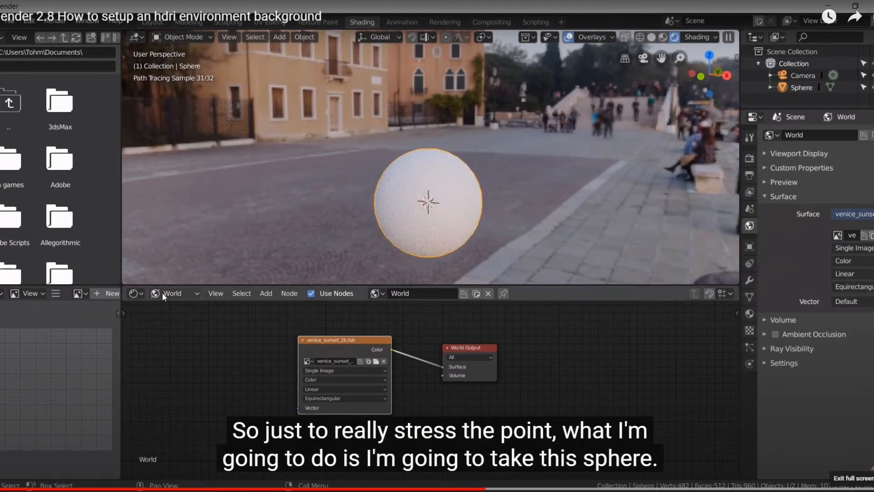
Switch the node editor to the sphere's Object material nodes
click(173, 293)
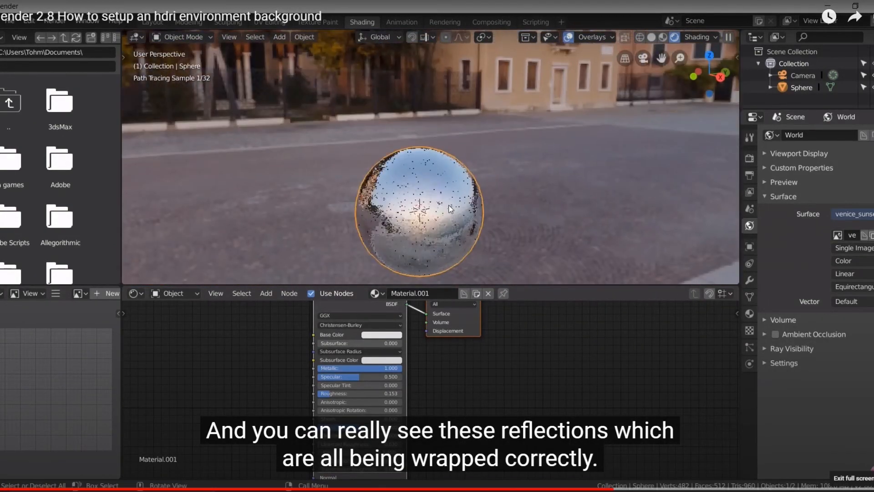
Switch the node editor back to World shader nodes and return to Layout
click(172, 293)
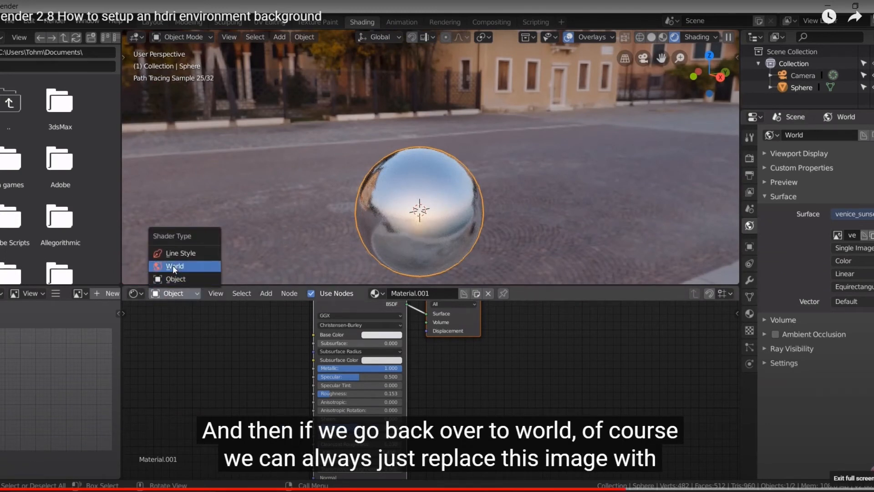
click(174, 266)
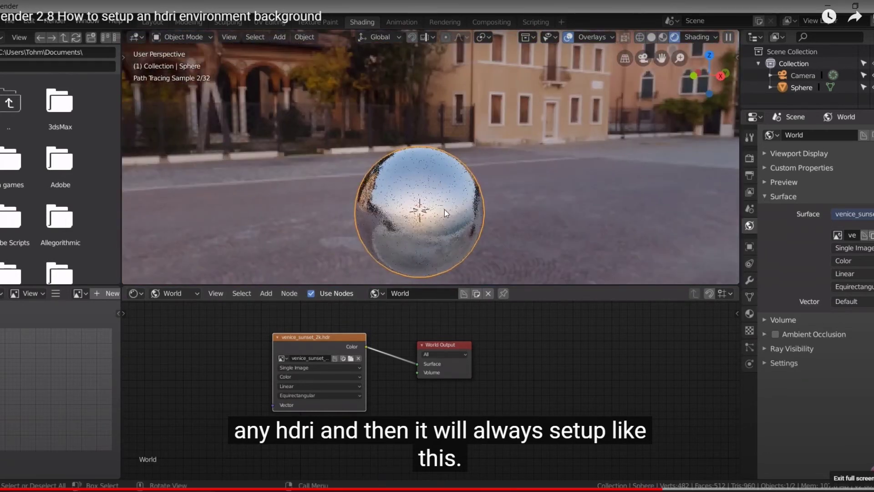
click(152, 22)
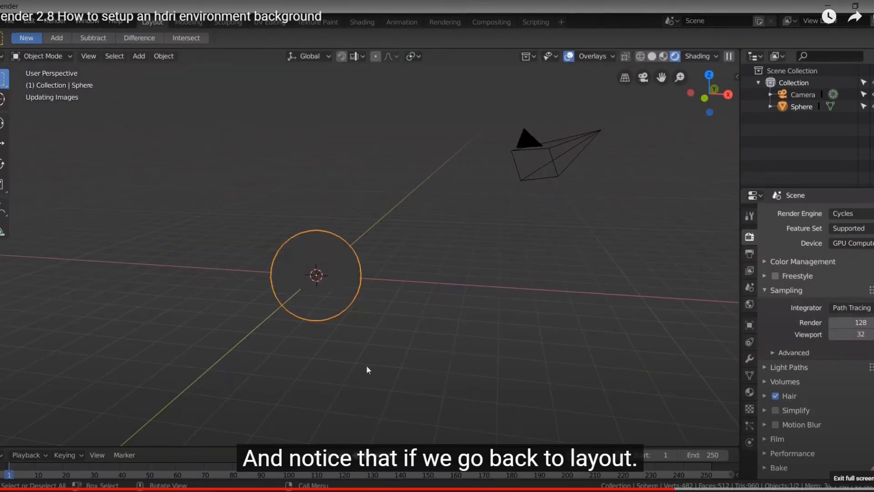
Render the camera view of the metallic sphere against Venice, then close the render window
click(642, 77)
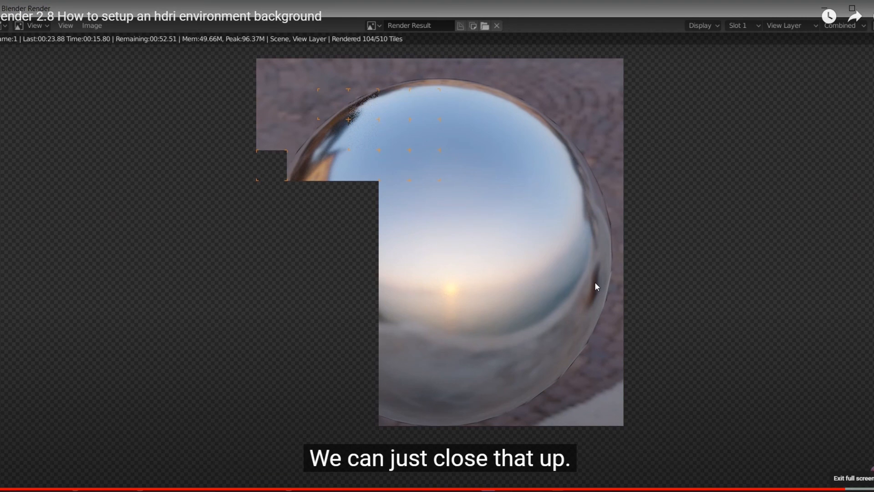
click(495, 25)
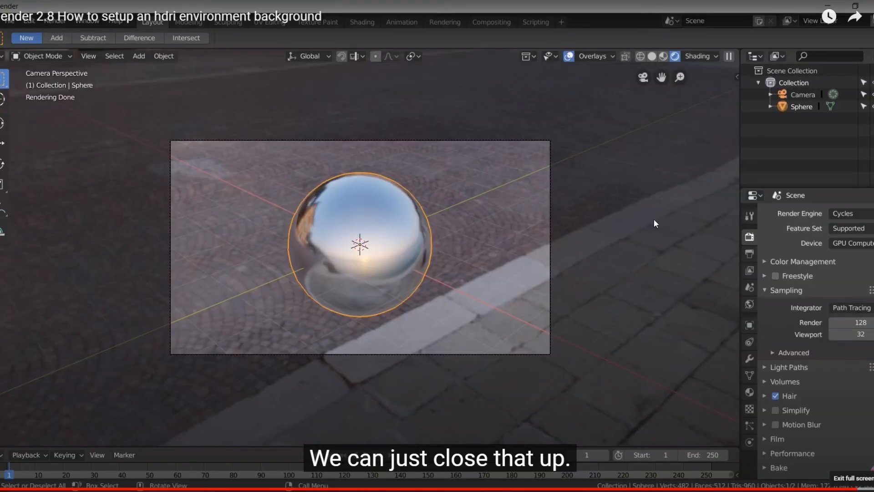